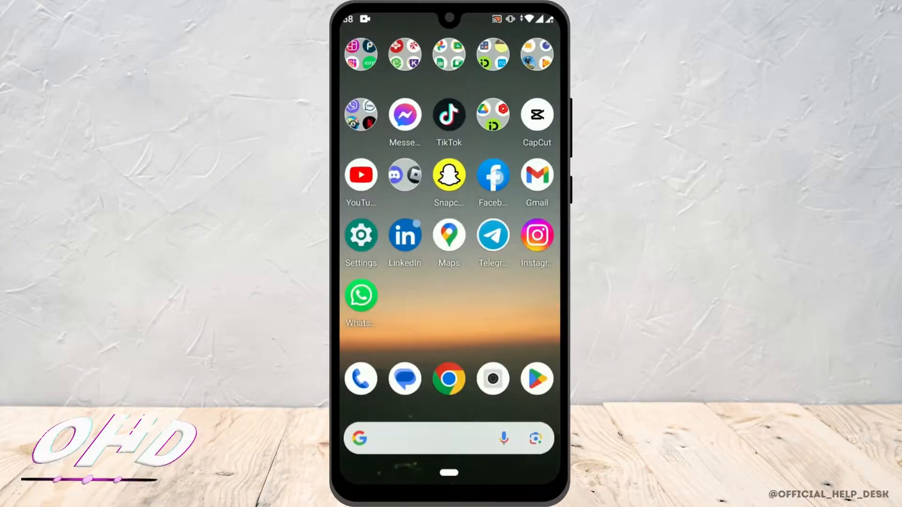
# - Launch Facebook from the home screen and show the main Menu of shortcuts
pyautogui.click(492, 176)
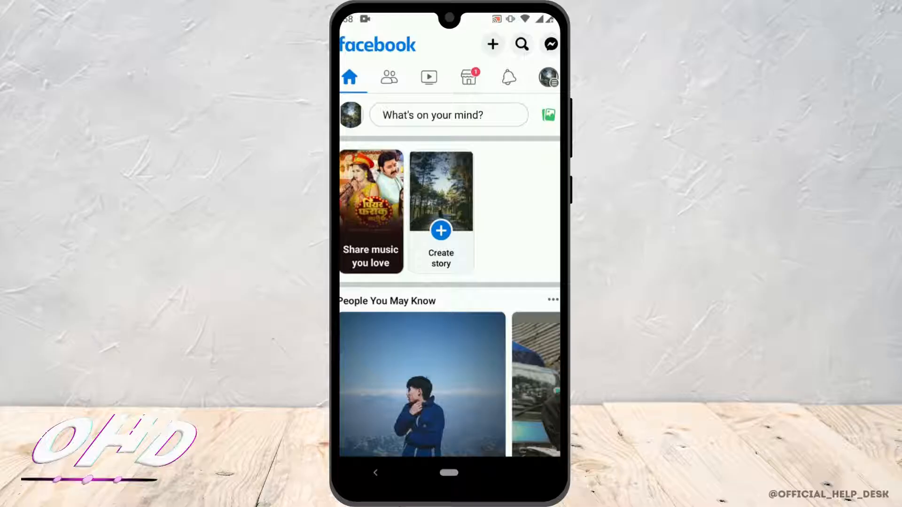
pyautogui.click(547, 77)
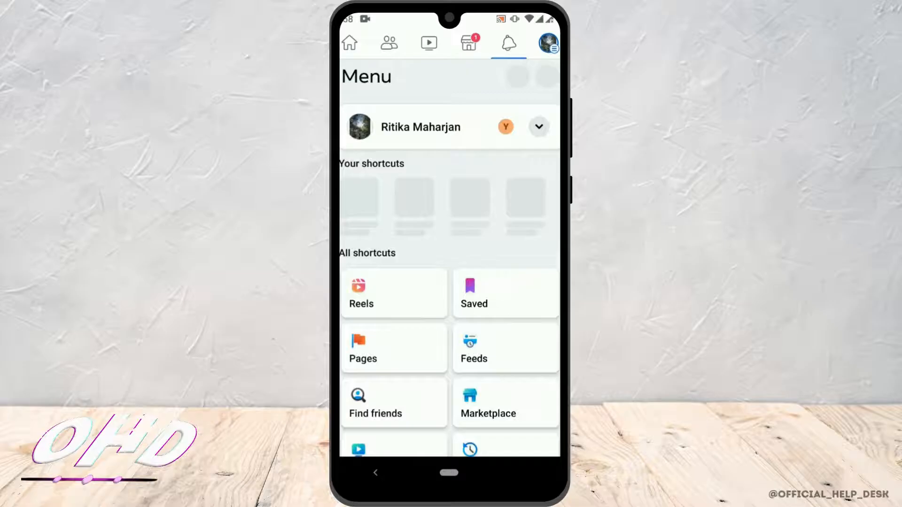
# - Scroll the Menu down to Help & support, revealing Report a problem
pyautogui.scroll(-3)
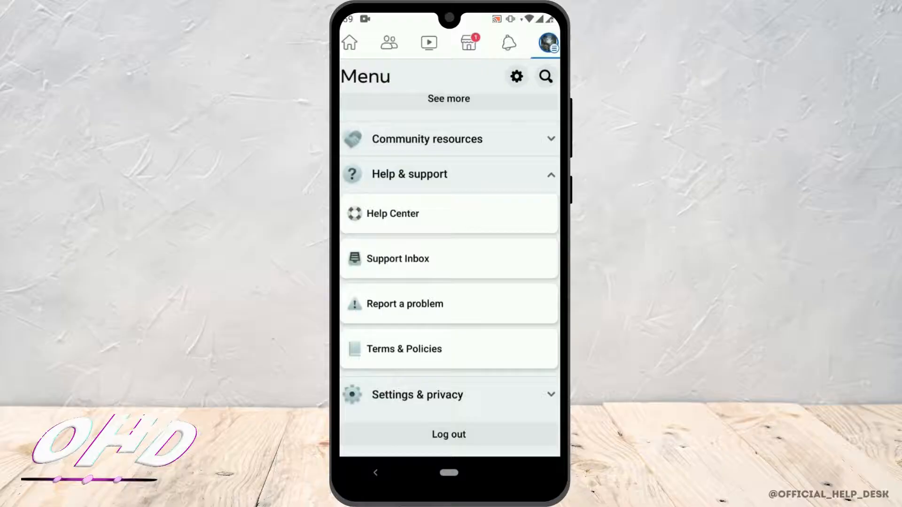
# - Start Report a problem and describe being temporarily blocked from posting on Facebook
pyautogui.click(404, 304)
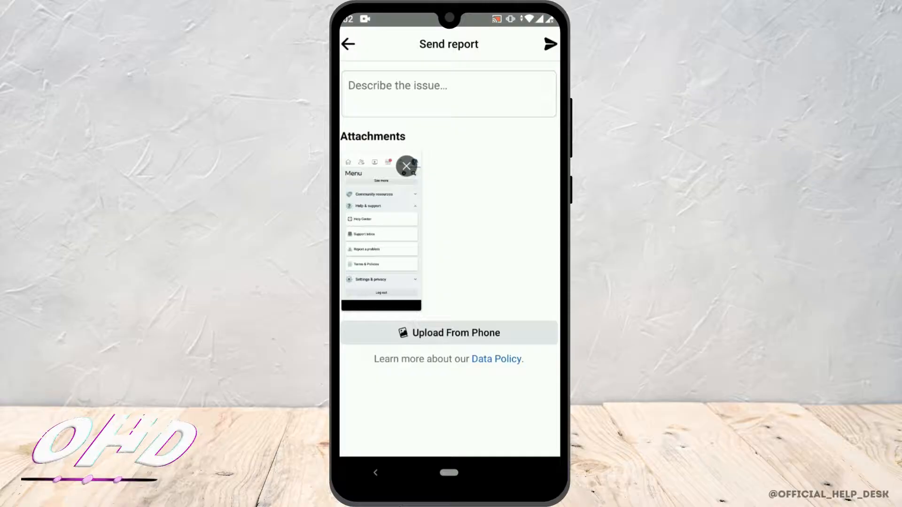
pyautogui.write('I am temporarily blocked from posting or doing anything on Facebook. I got temporarily blocked for no reason can you help to me to fix it')
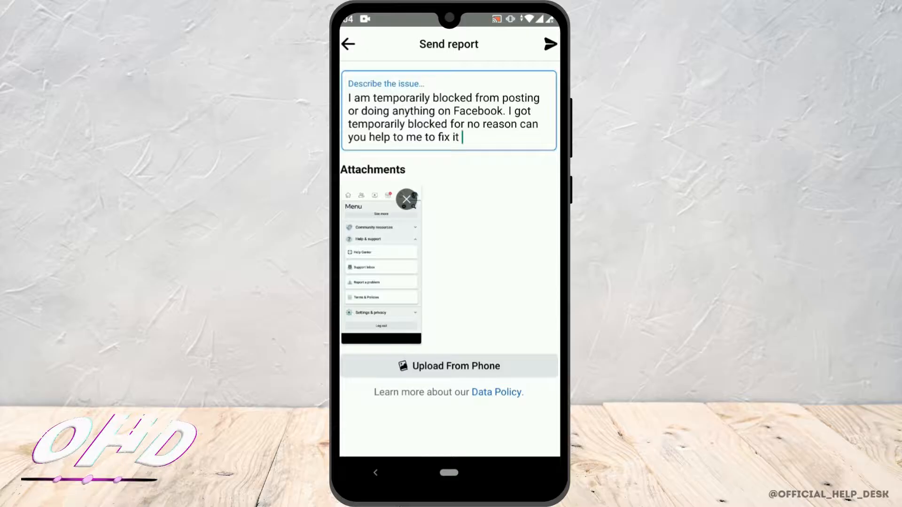